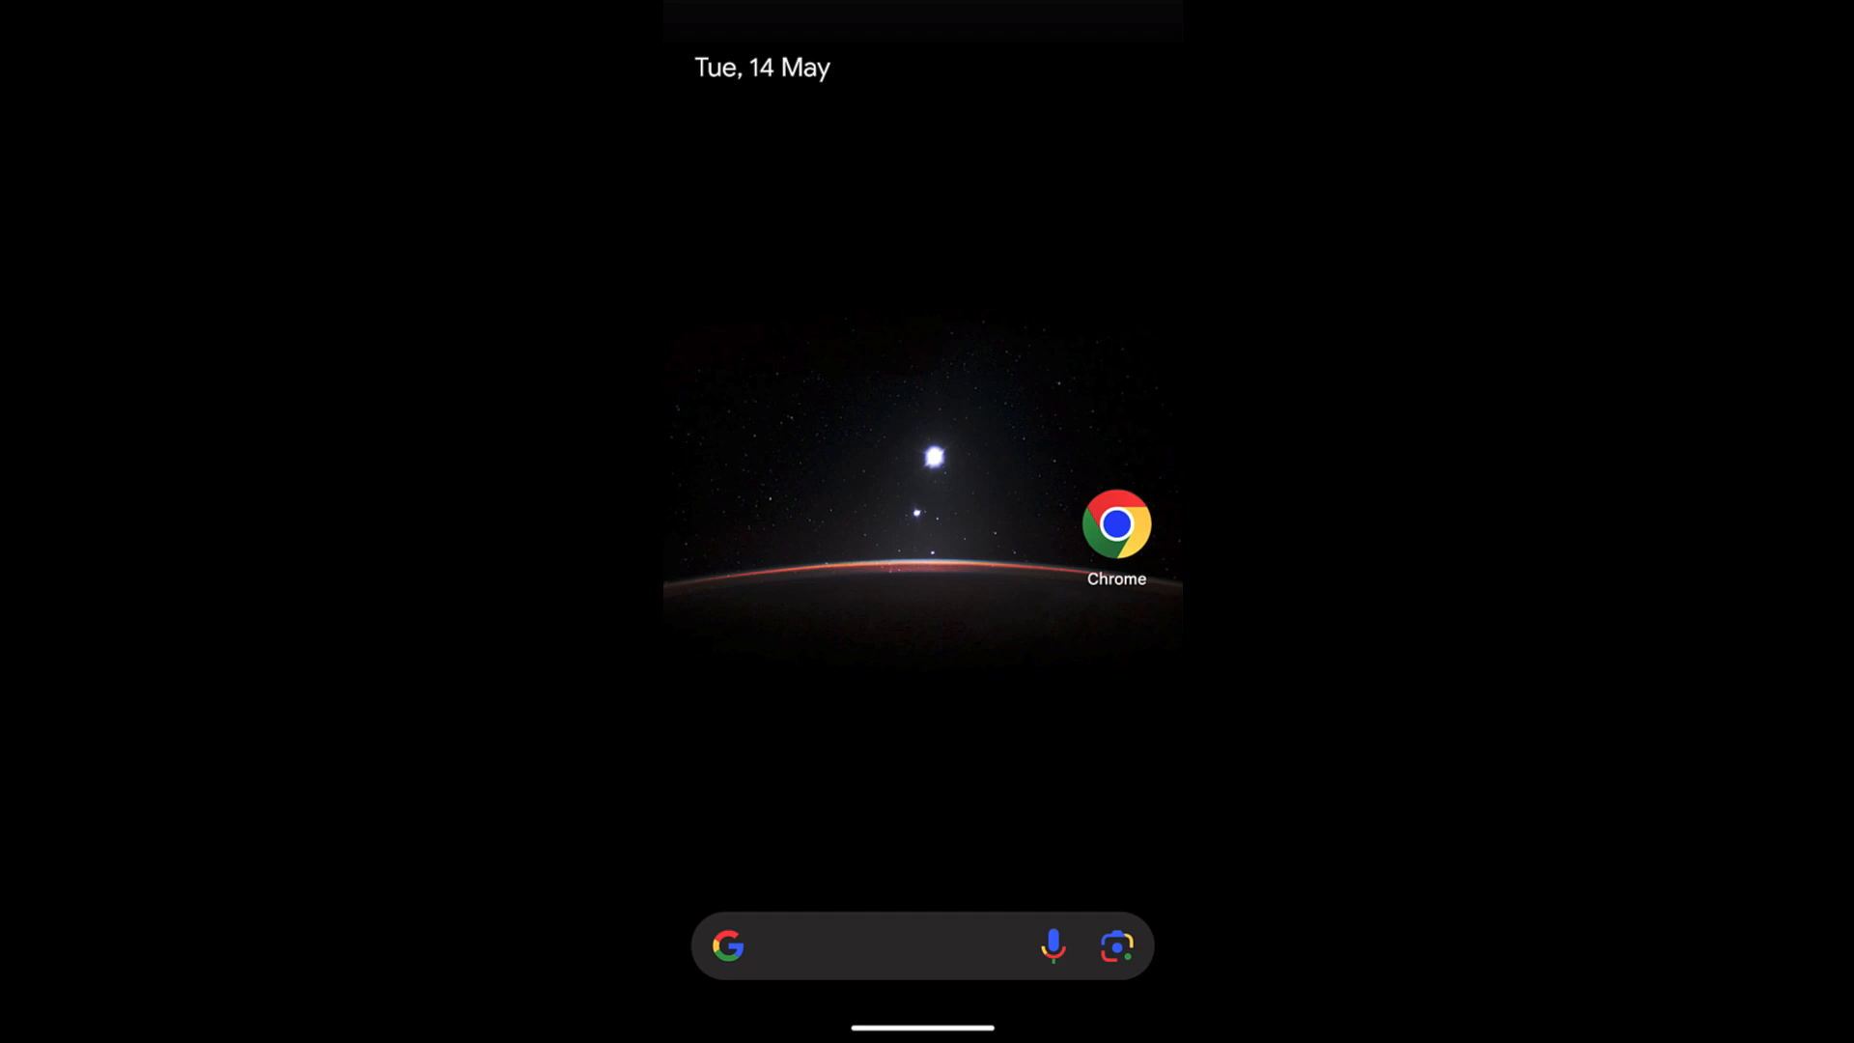
Launch Chrome from the home screen and view its single open new tab.
left_click(1115, 523)
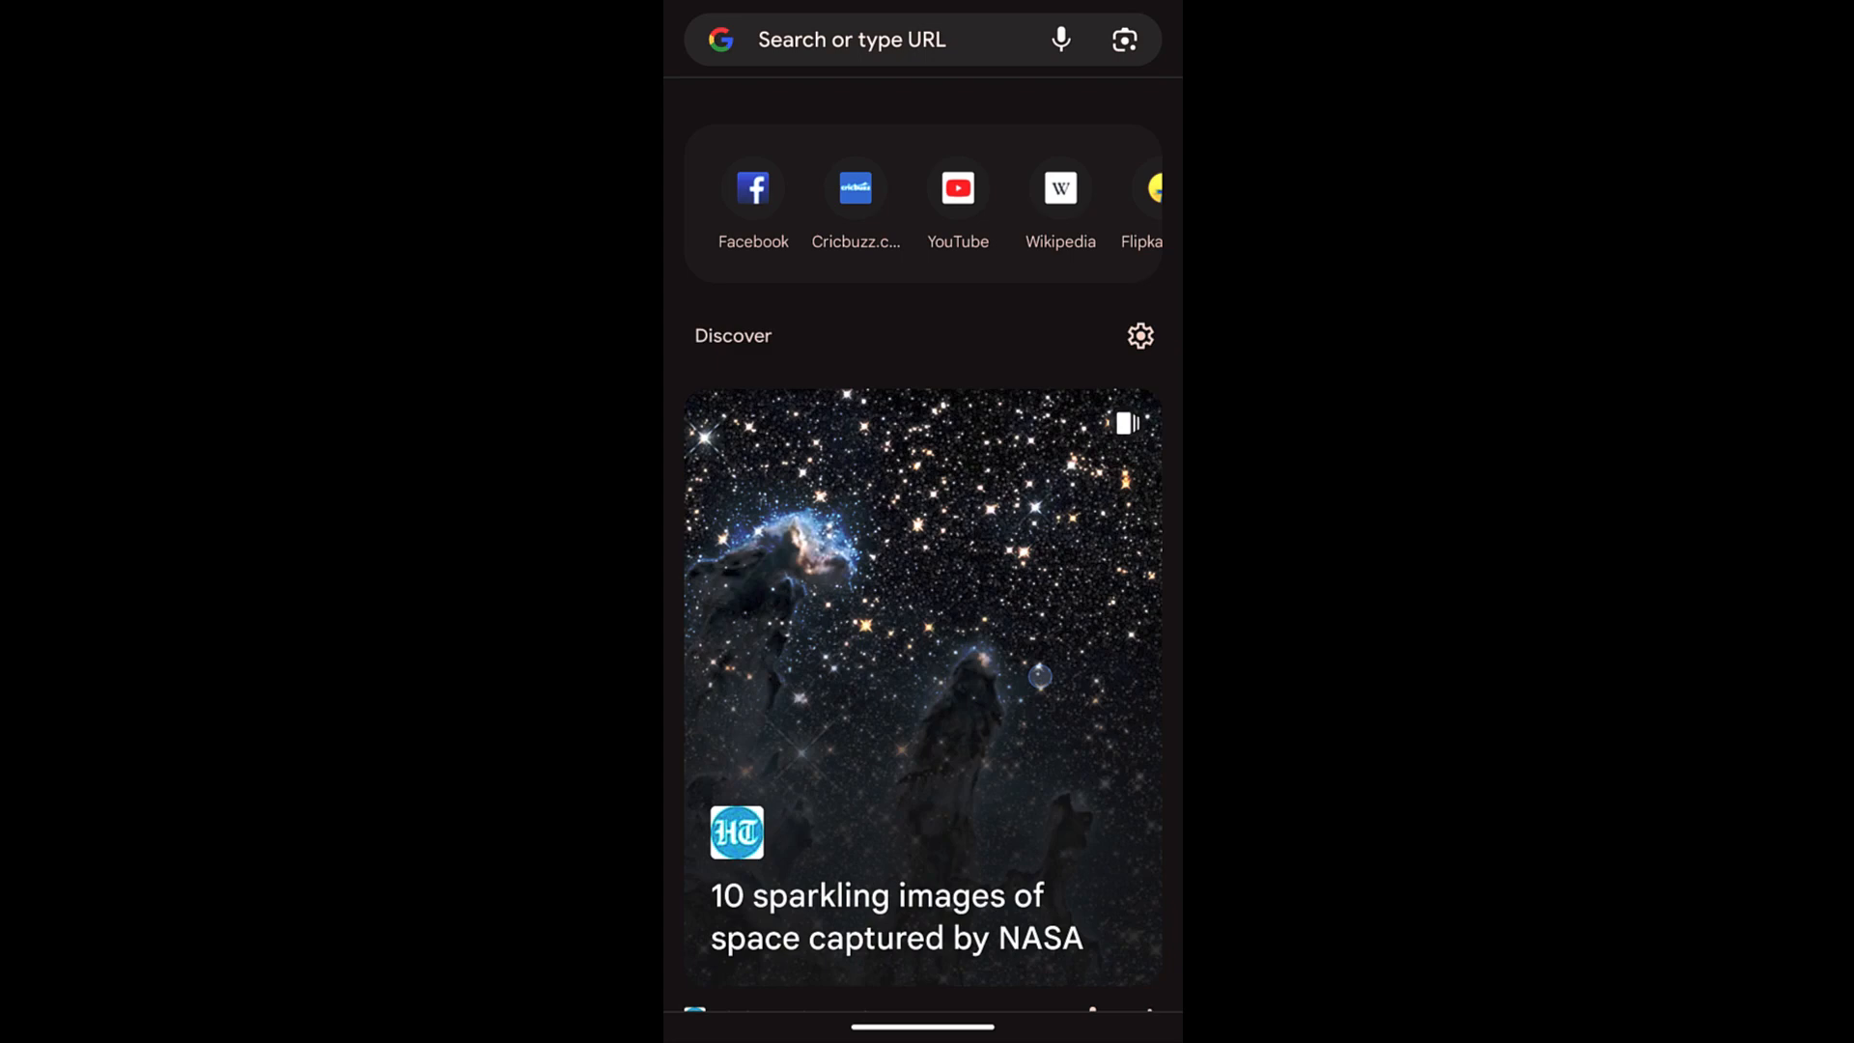
scroll("down", 3)
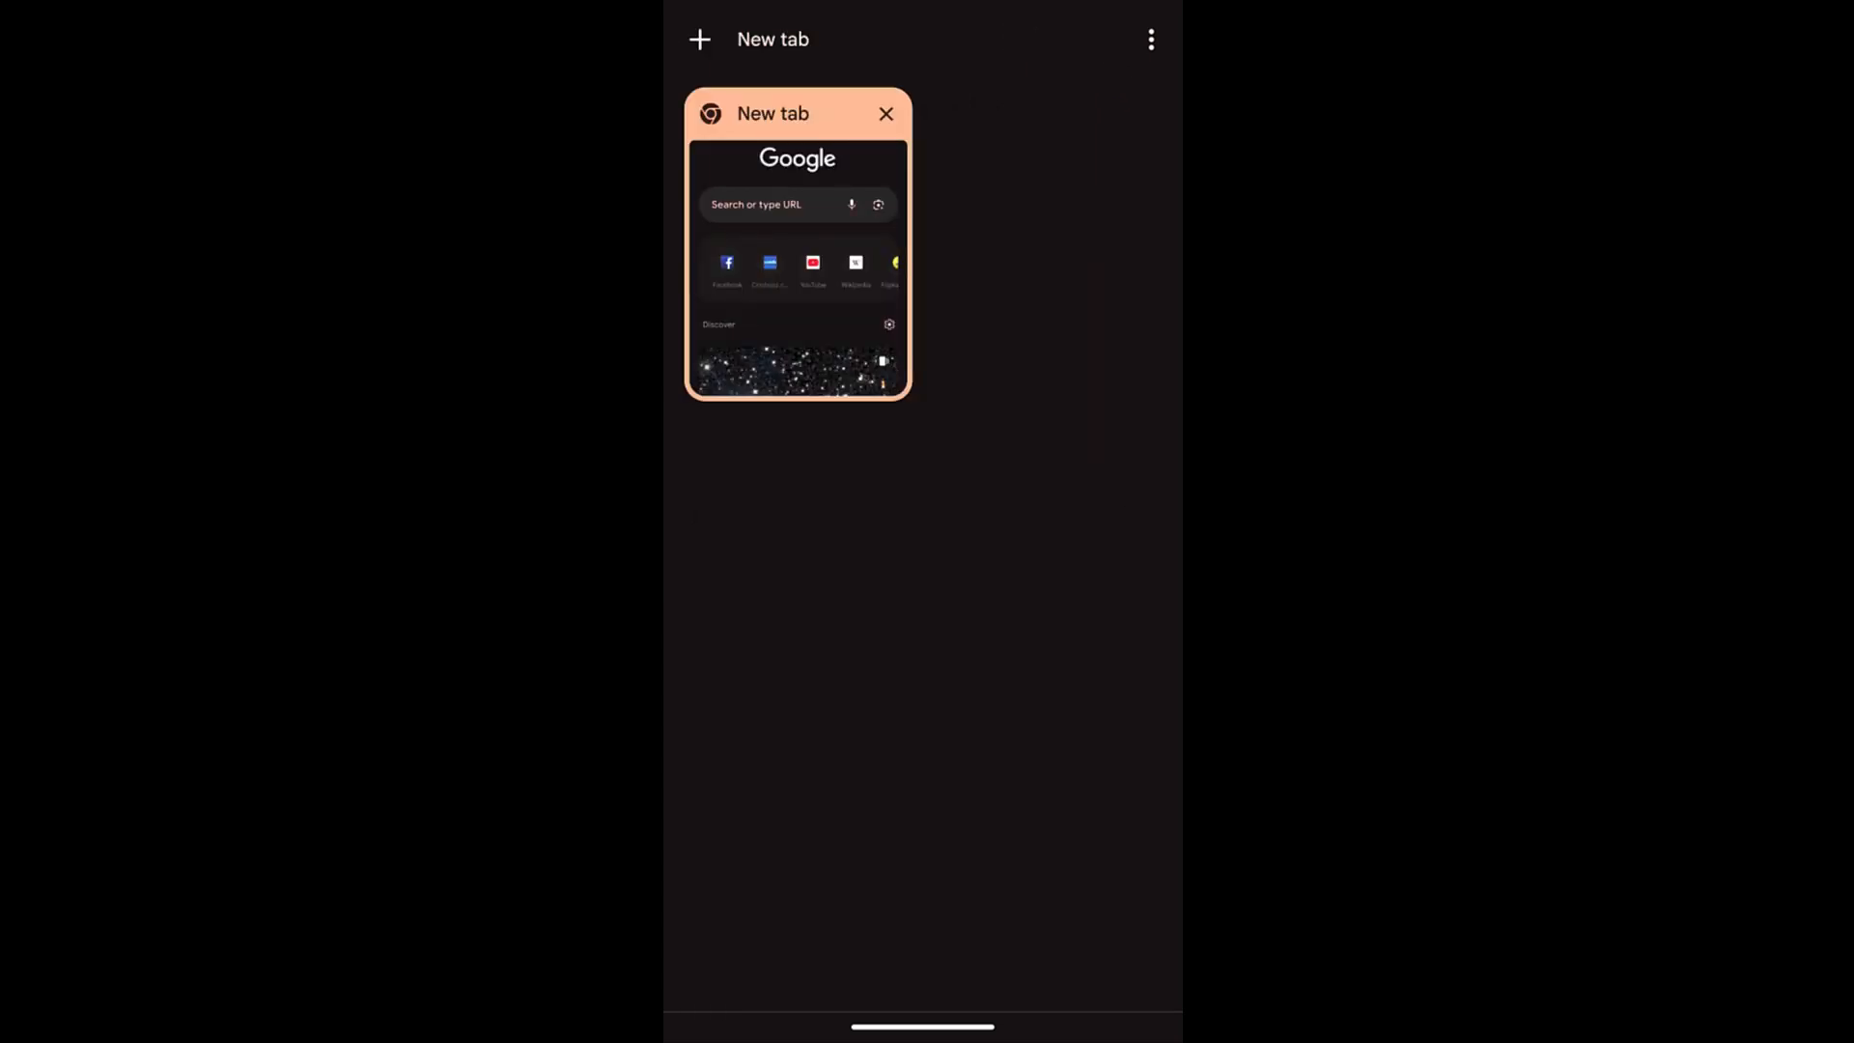
Open four more blank tabs for five total and show the tab overview.
left_click(699, 38)
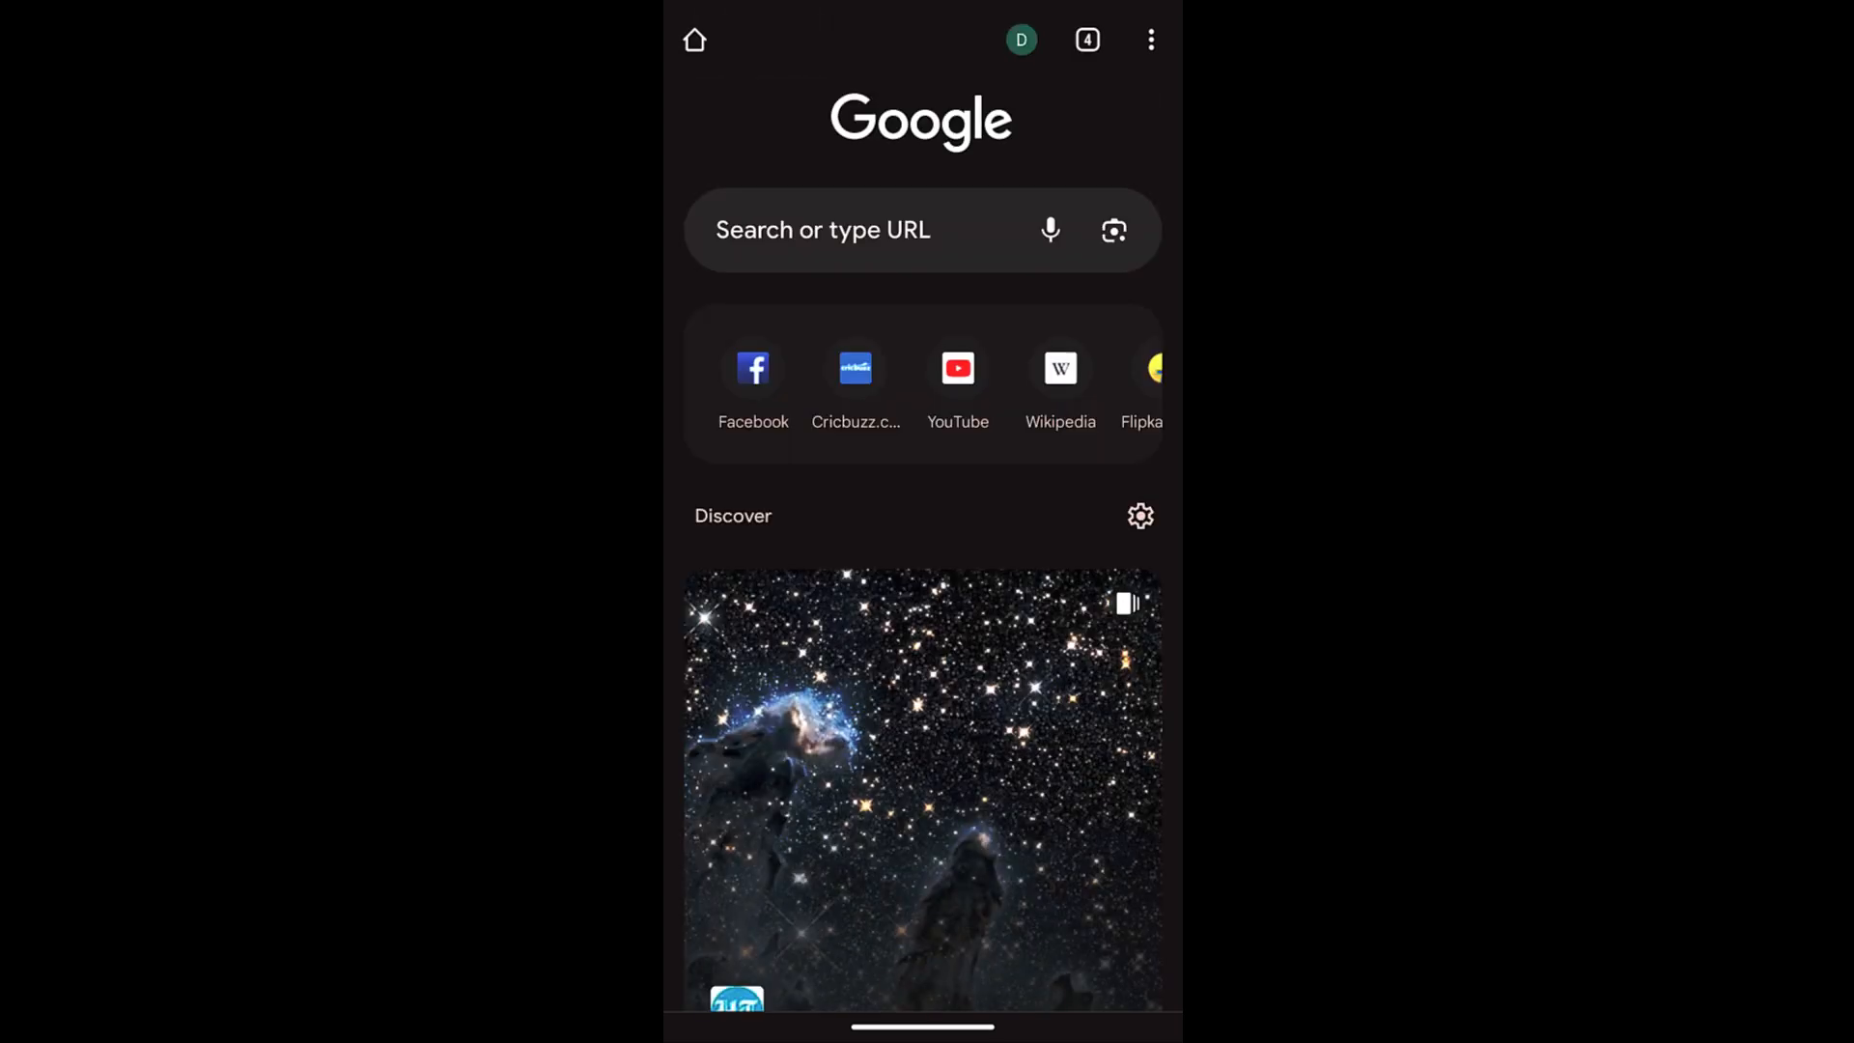
left_click(1086, 39)
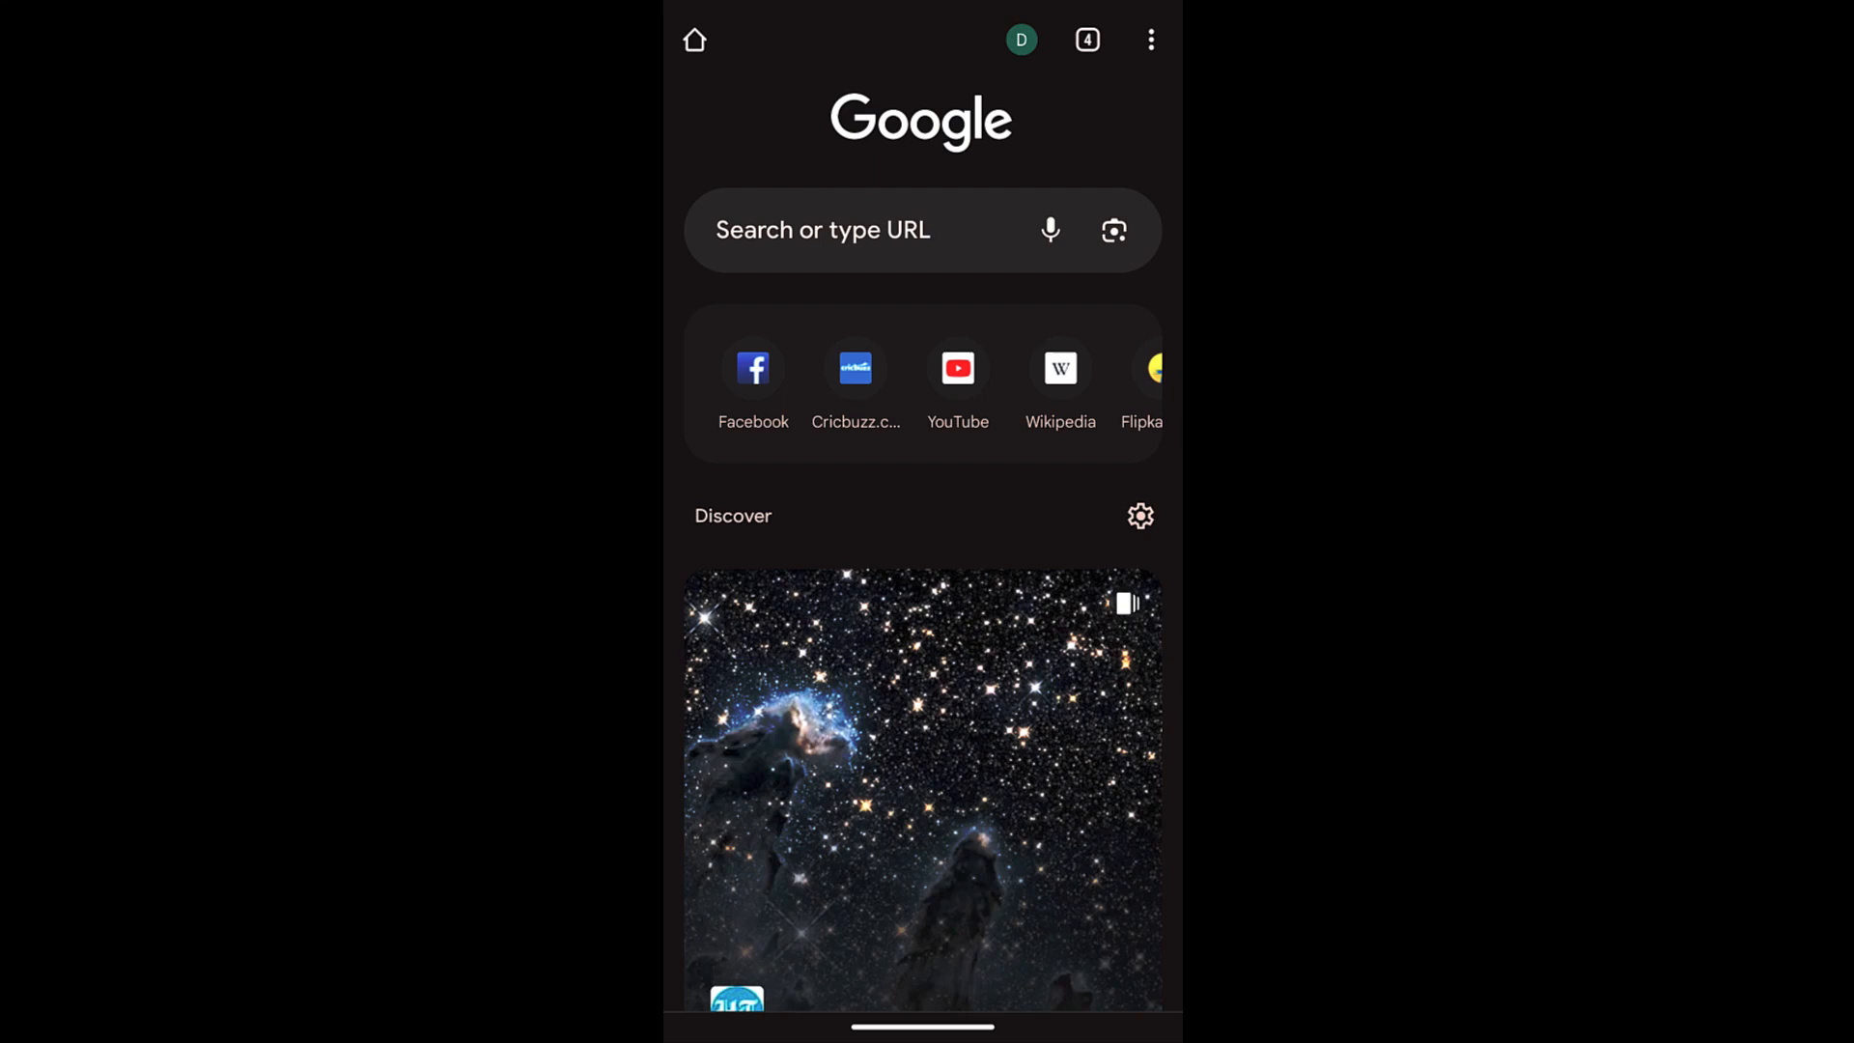
left_click(1148, 38)
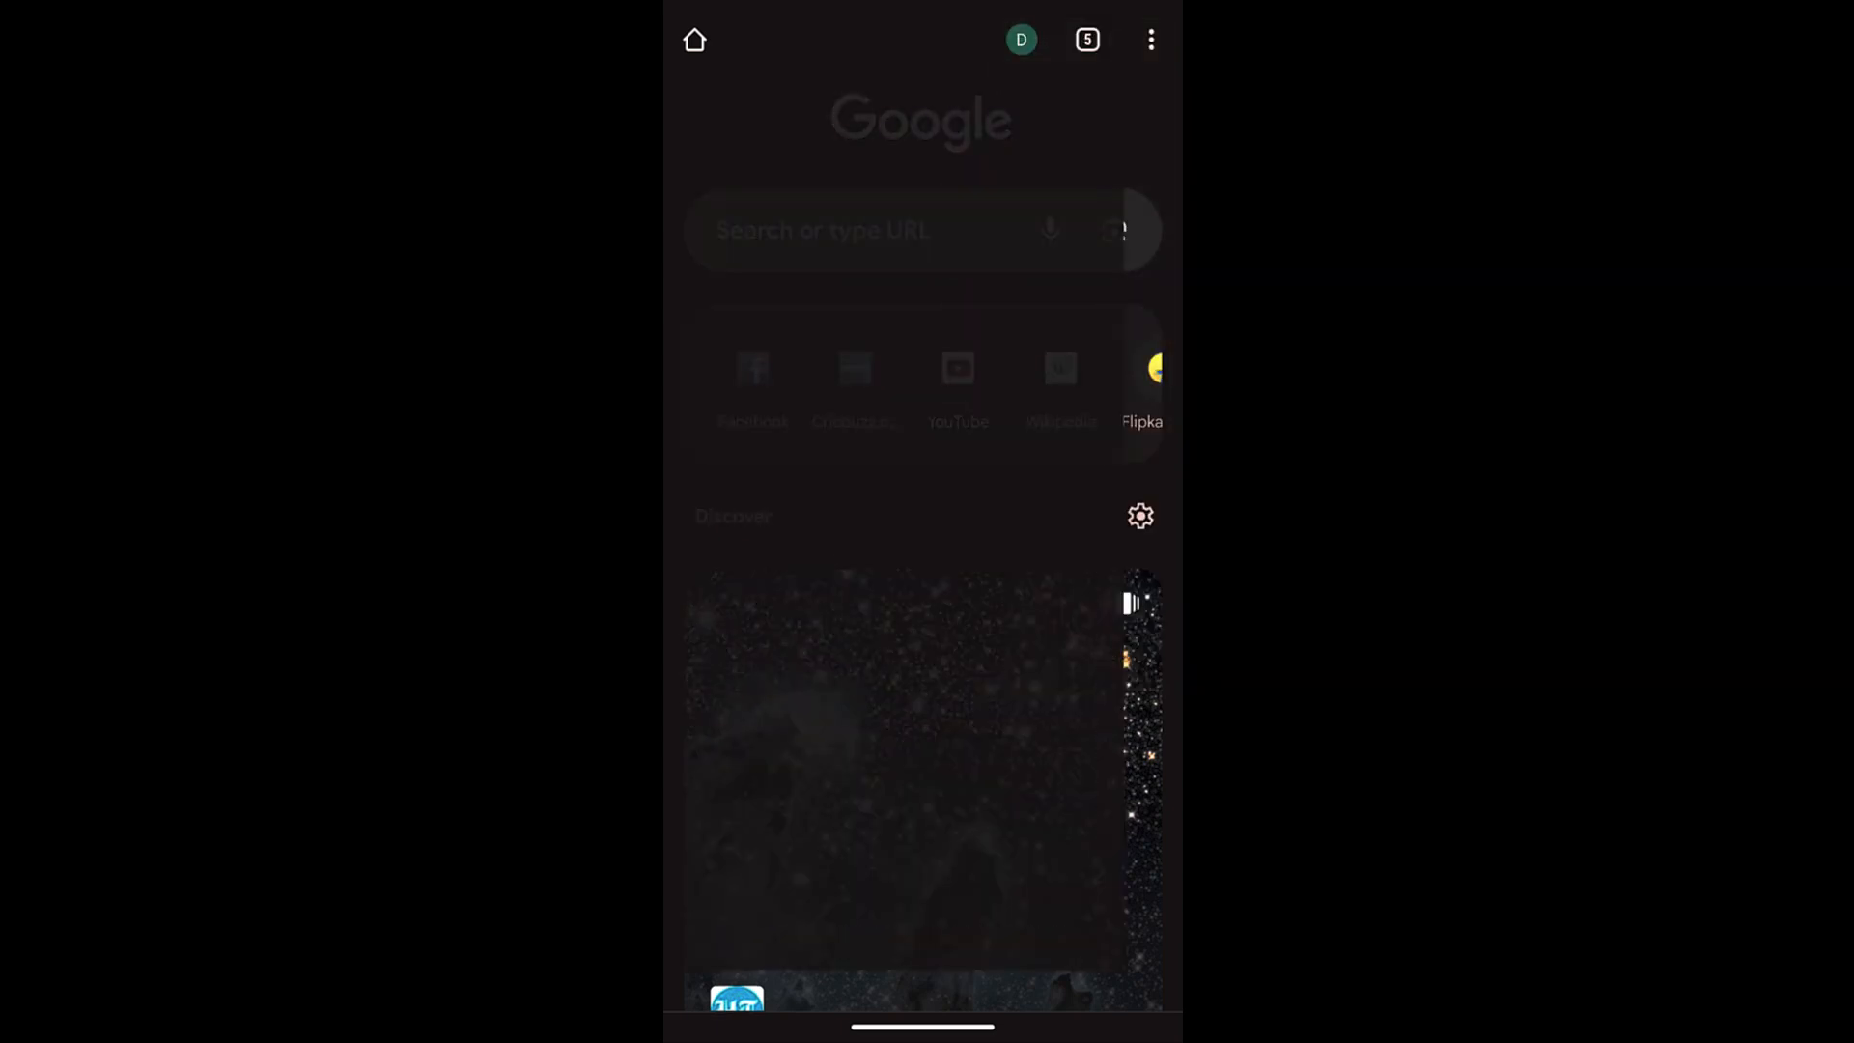
left_click(1086, 39)
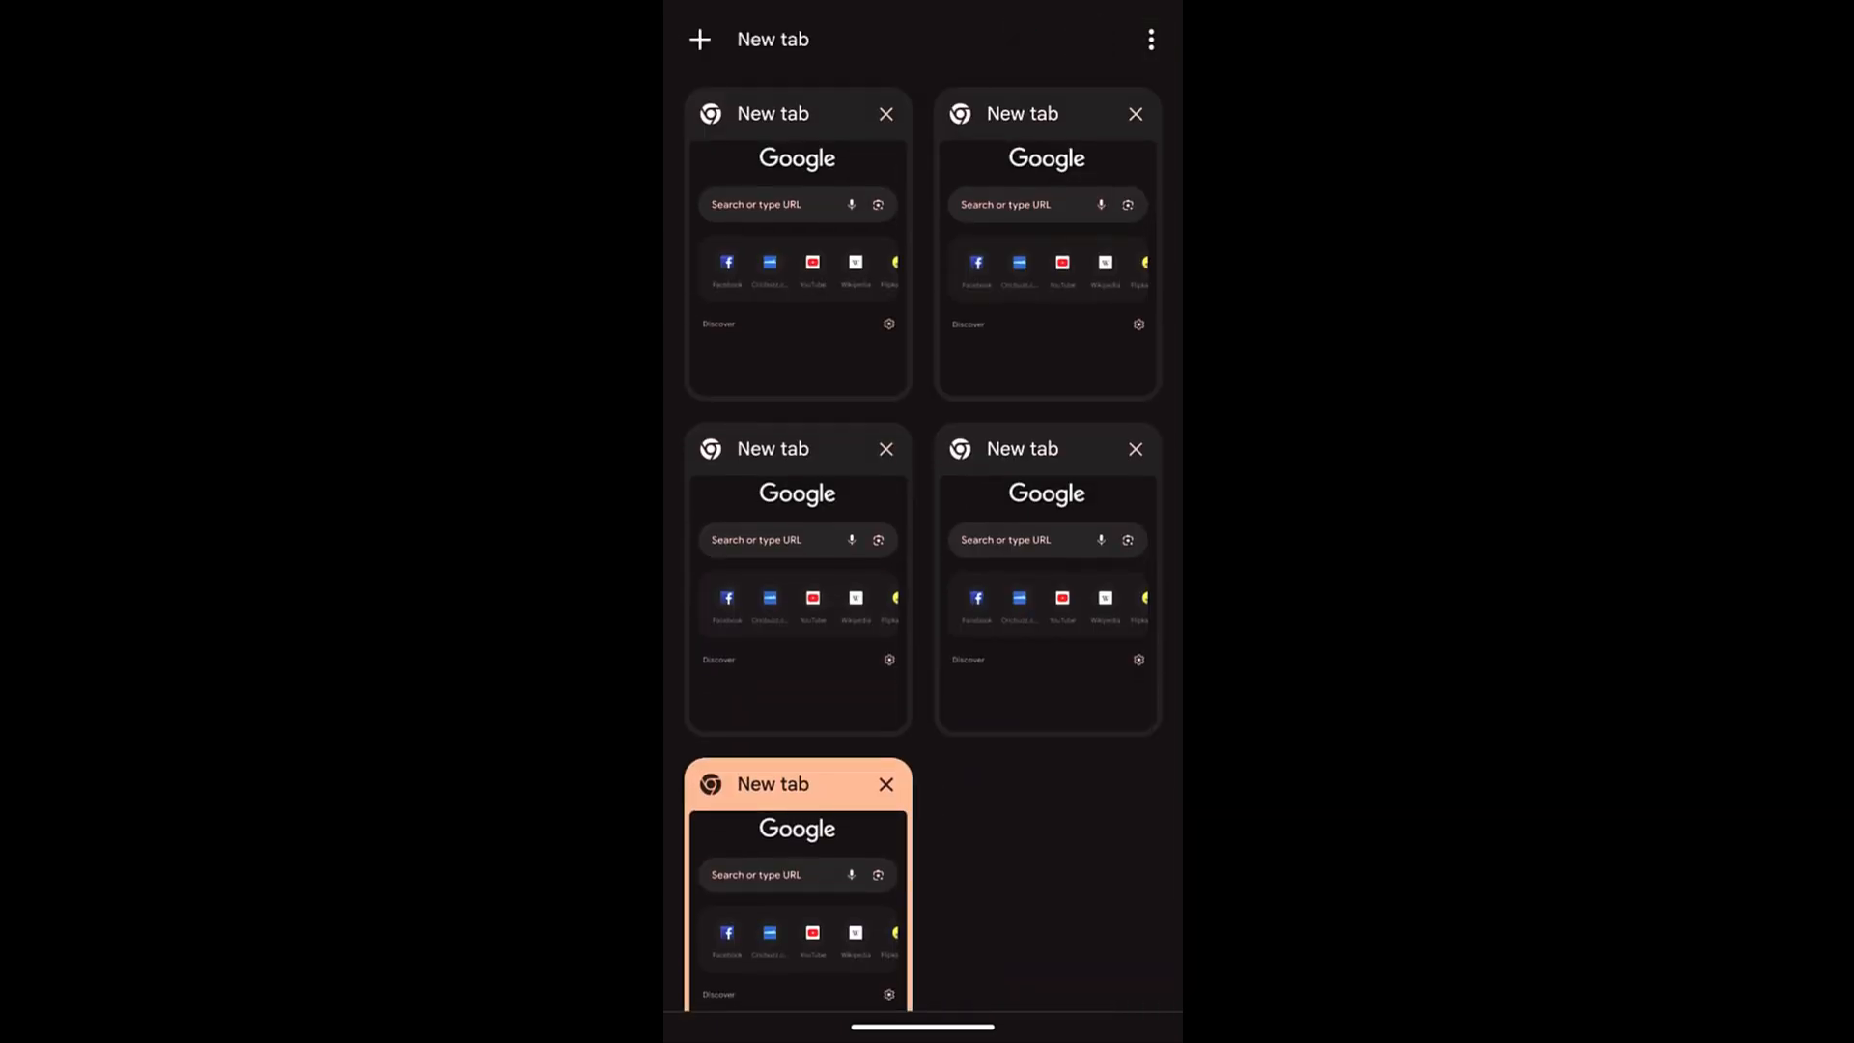
Open a new Incognito tab and switch to the Incognito tab overview.
left_click(1149, 38)
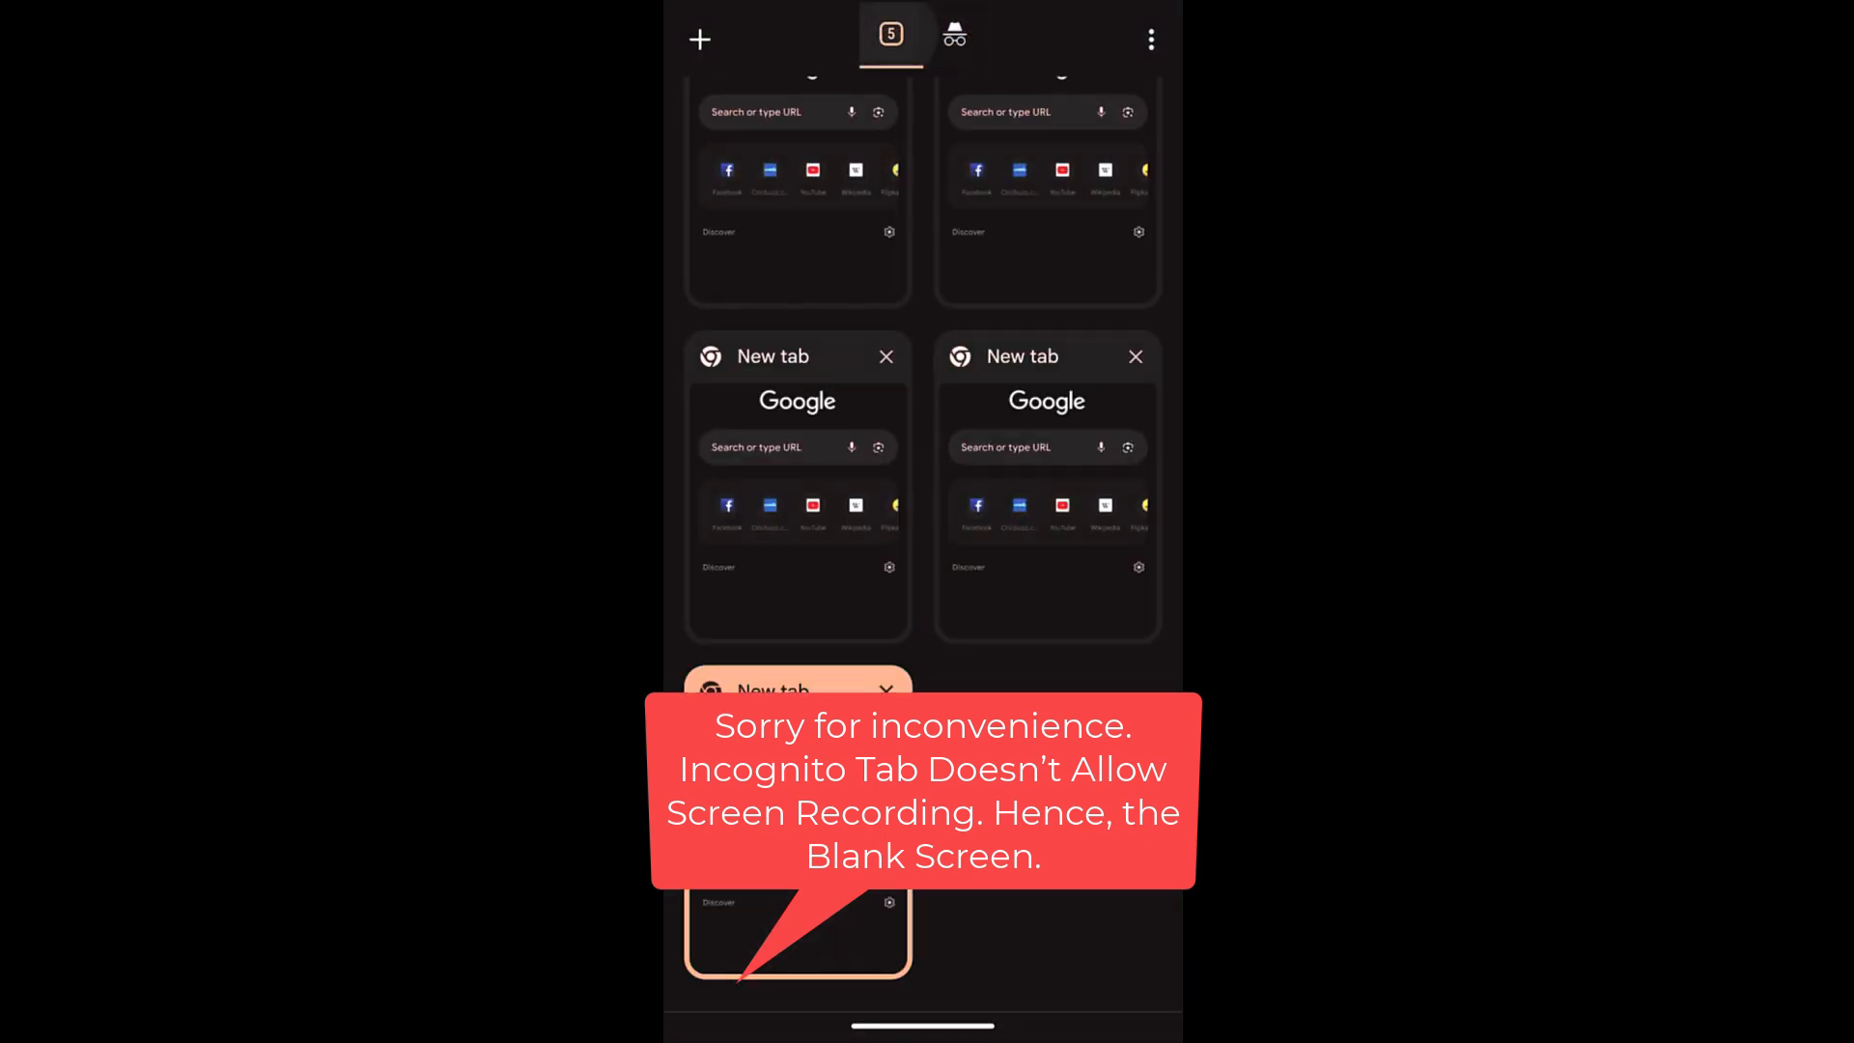
left_click(1148, 38)
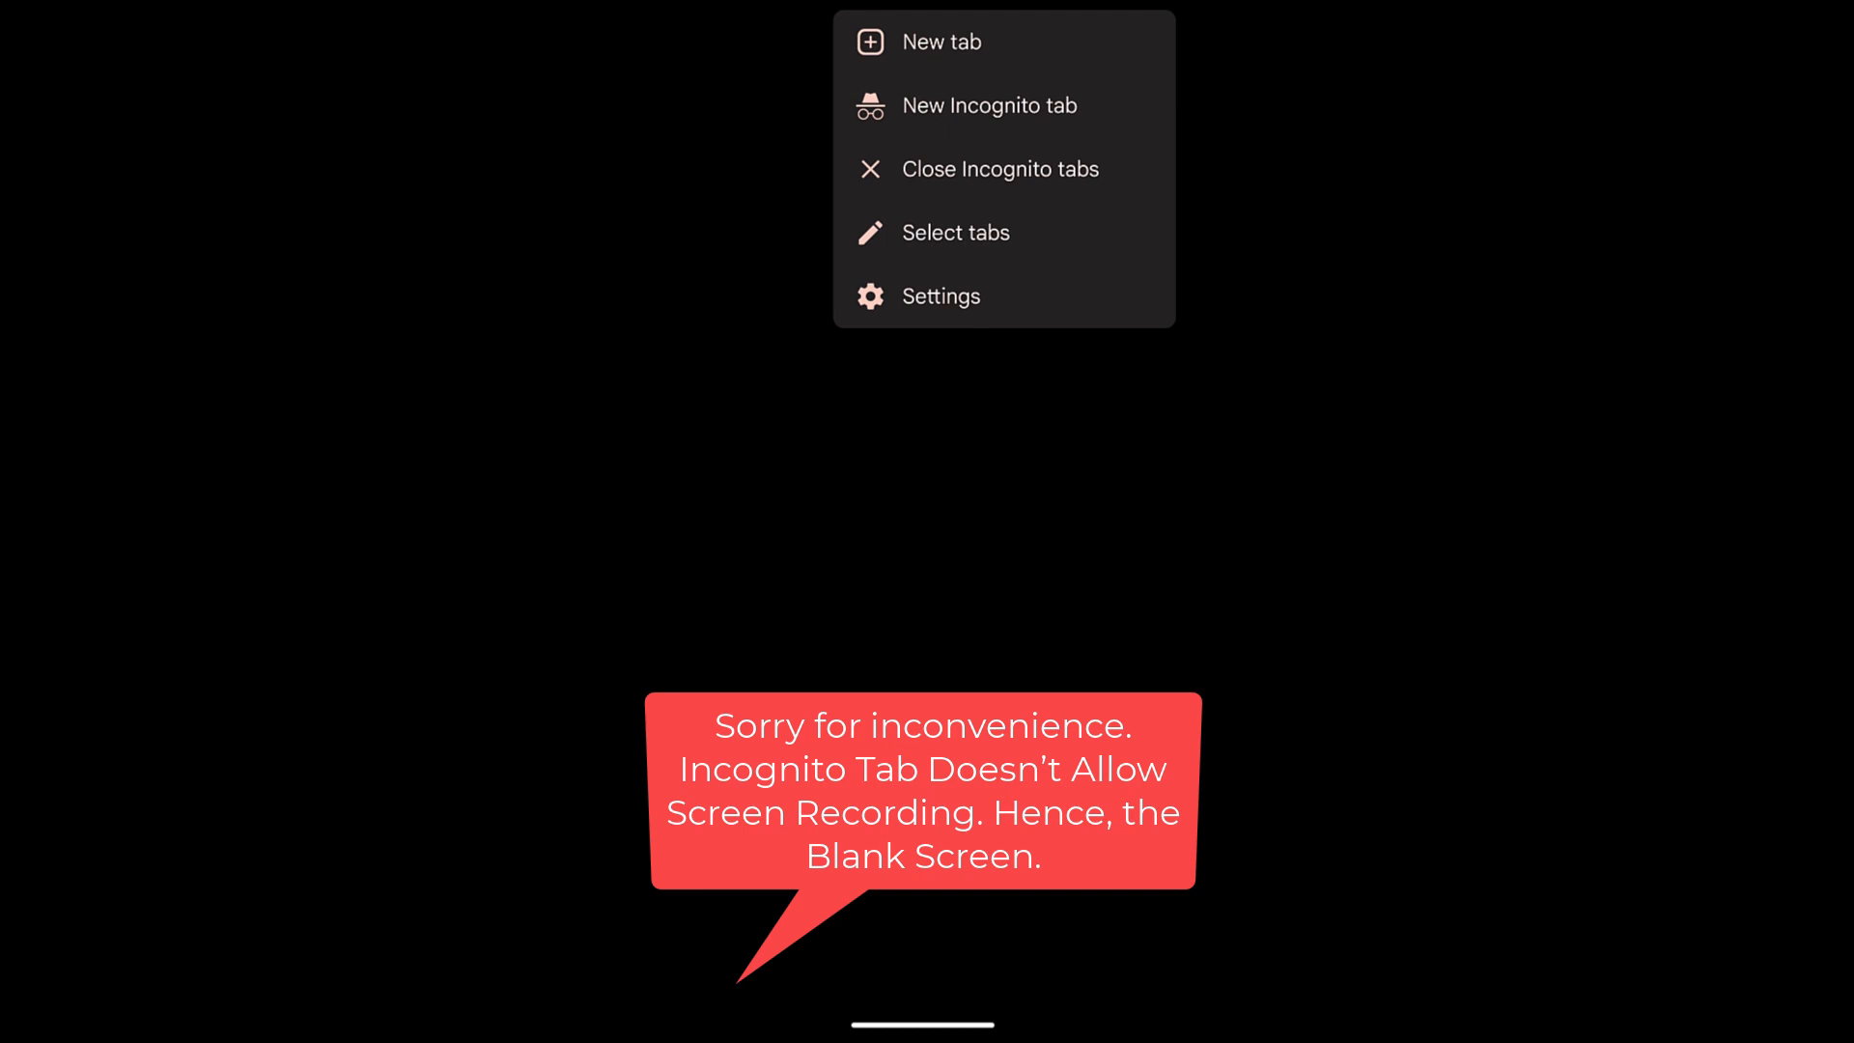
Choose Close Incognito tabs and confirm with Close all tabs.
left_click(999, 169)
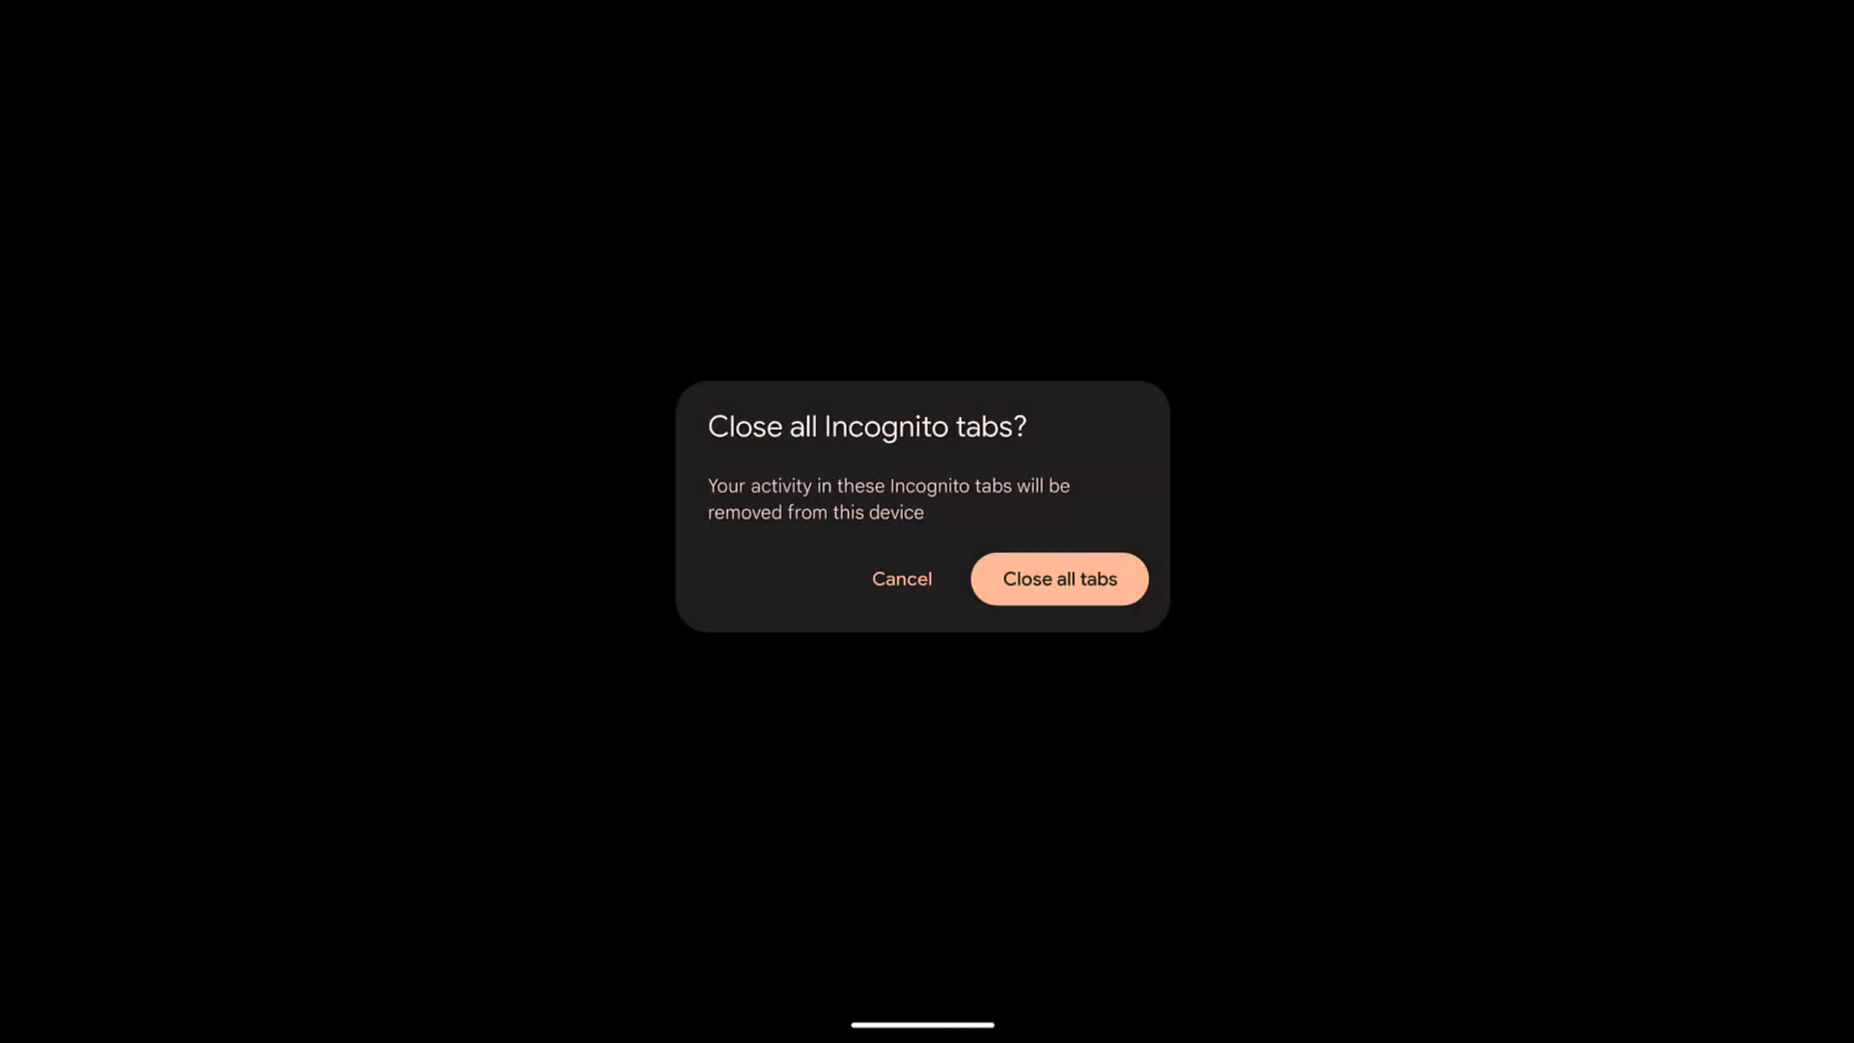
left_click(901, 578)
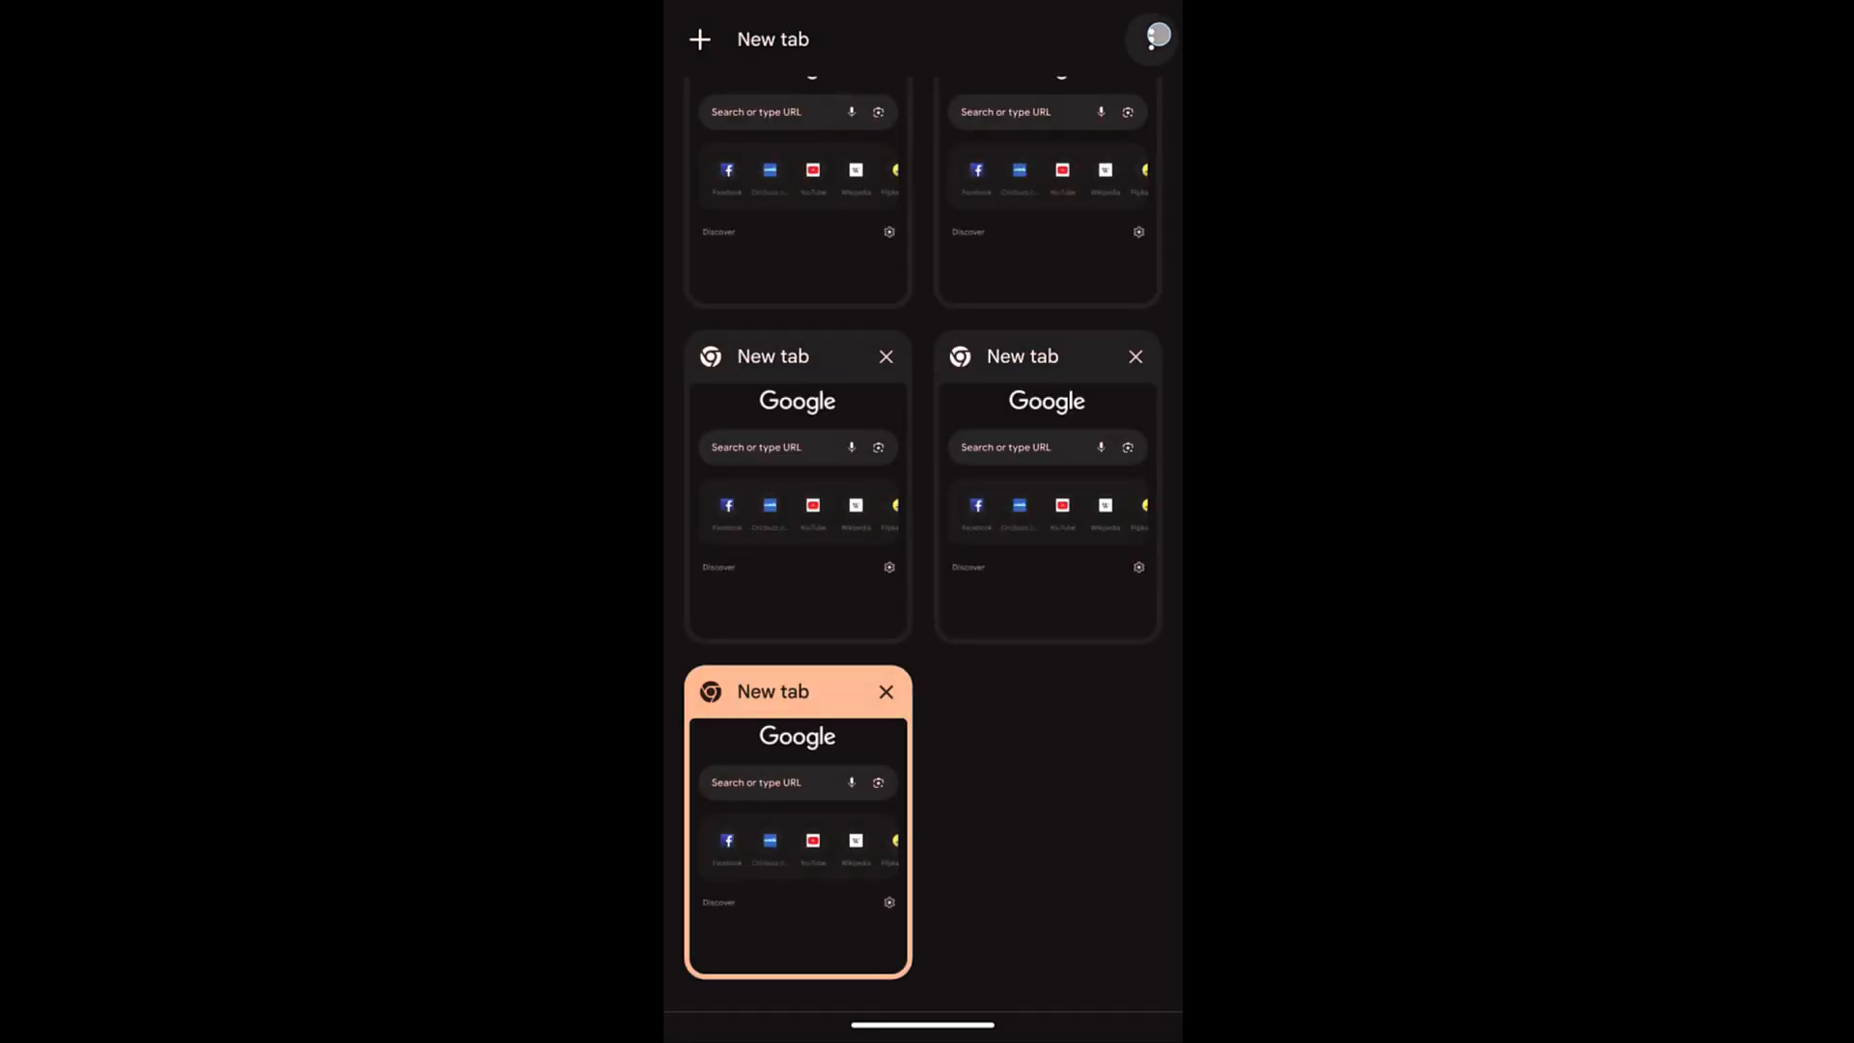
Choose Close all tabs from the tab switcher menu and confirm, closing all five tabs.
left_click(1149, 38)
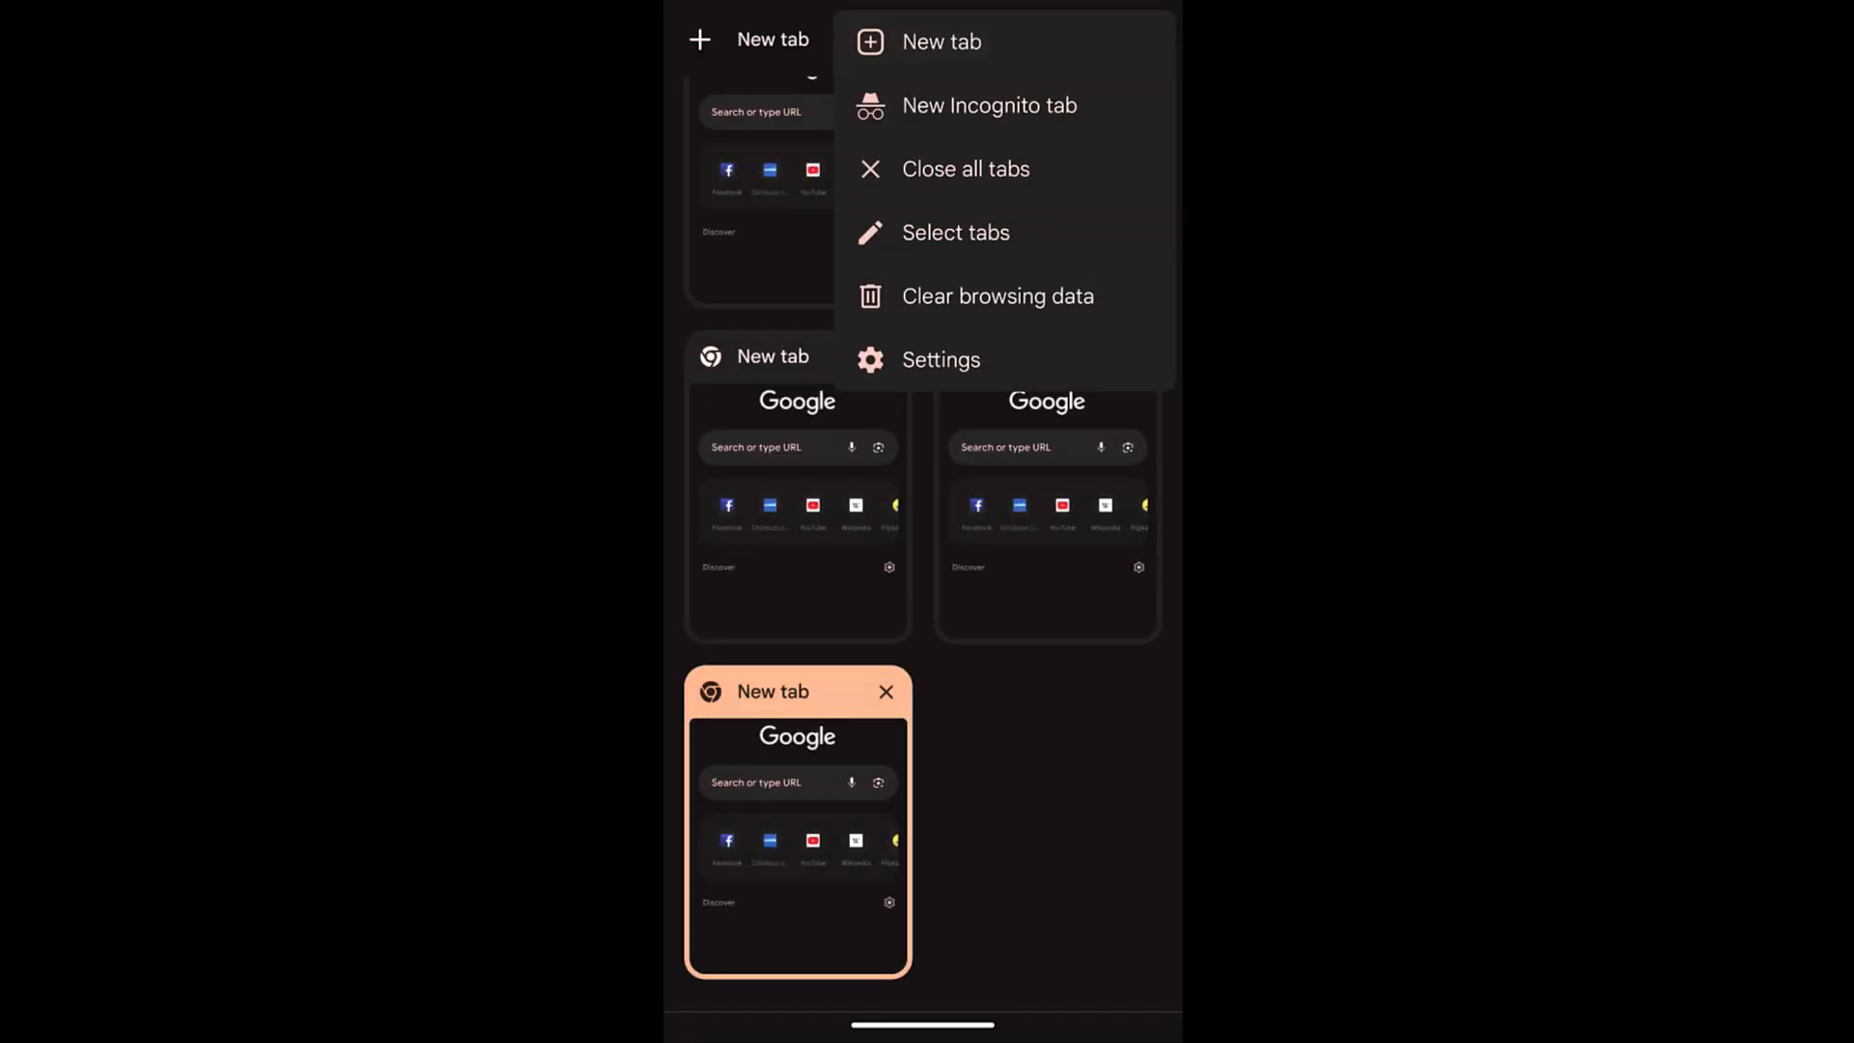
left_click(965, 168)
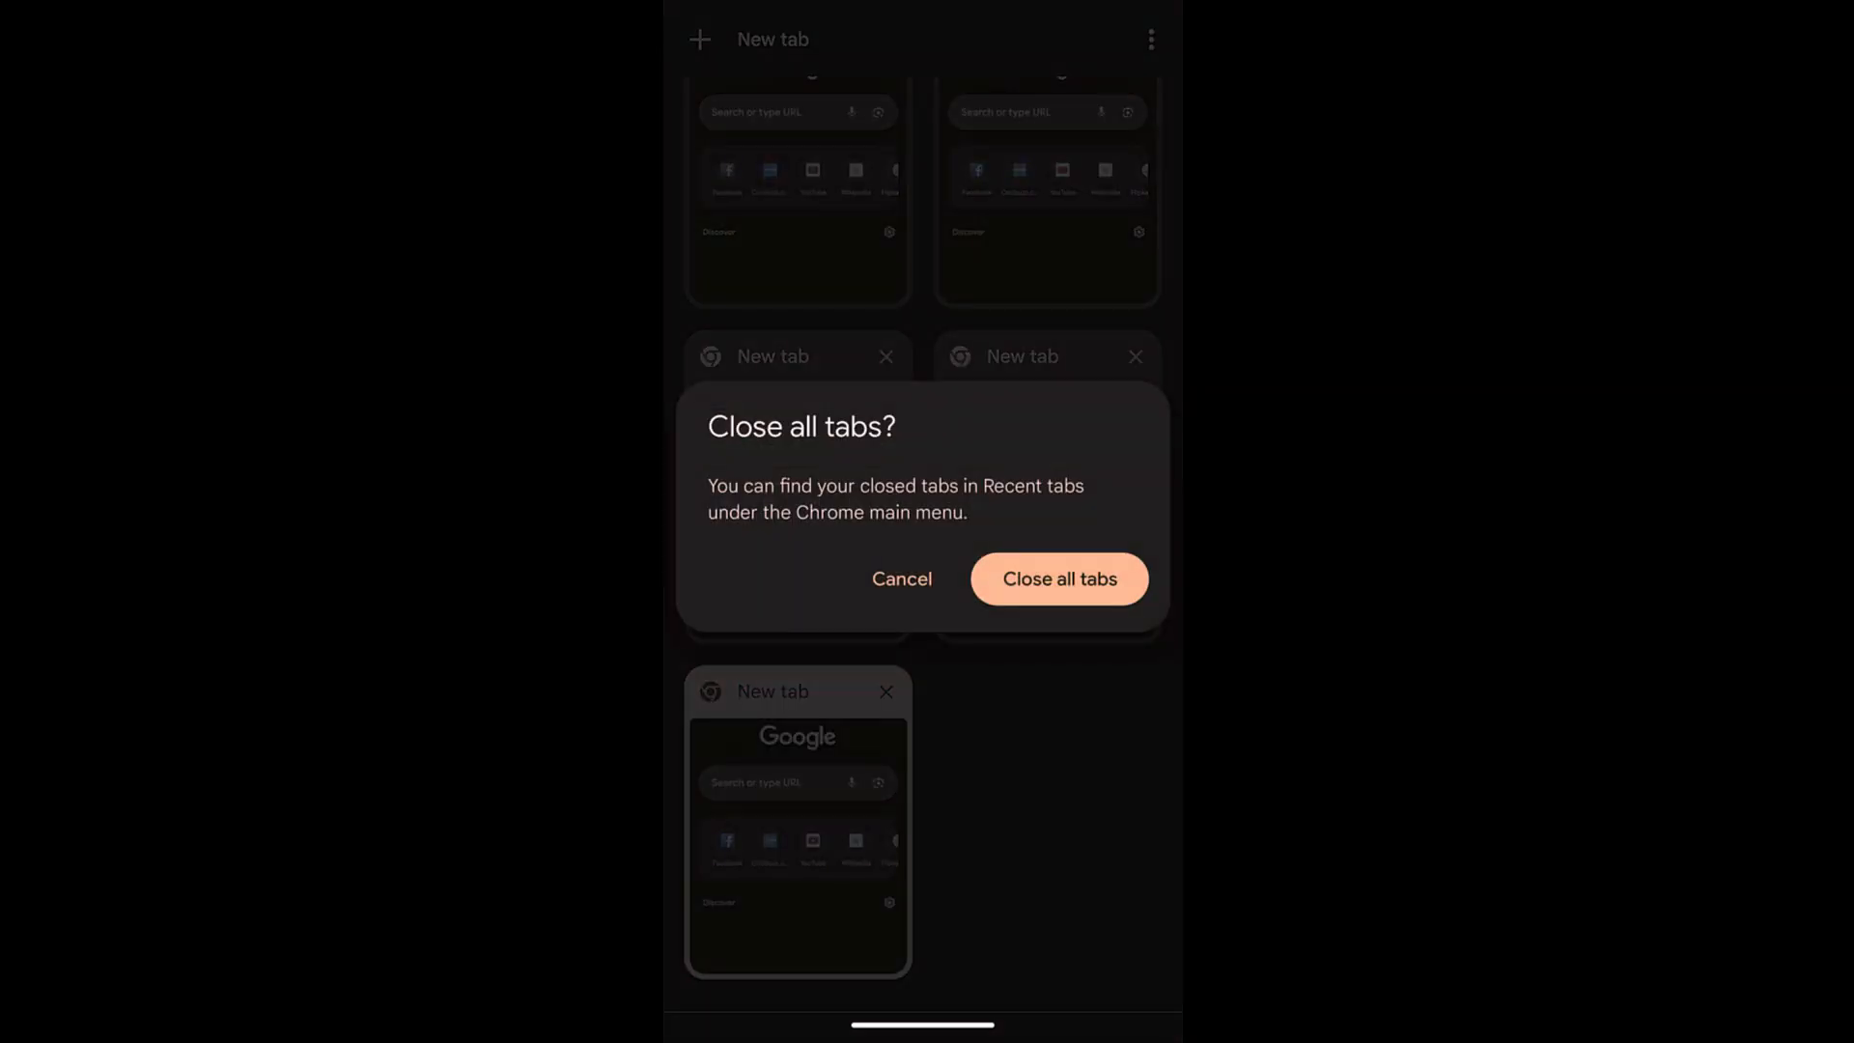
left_click(1058, 580)
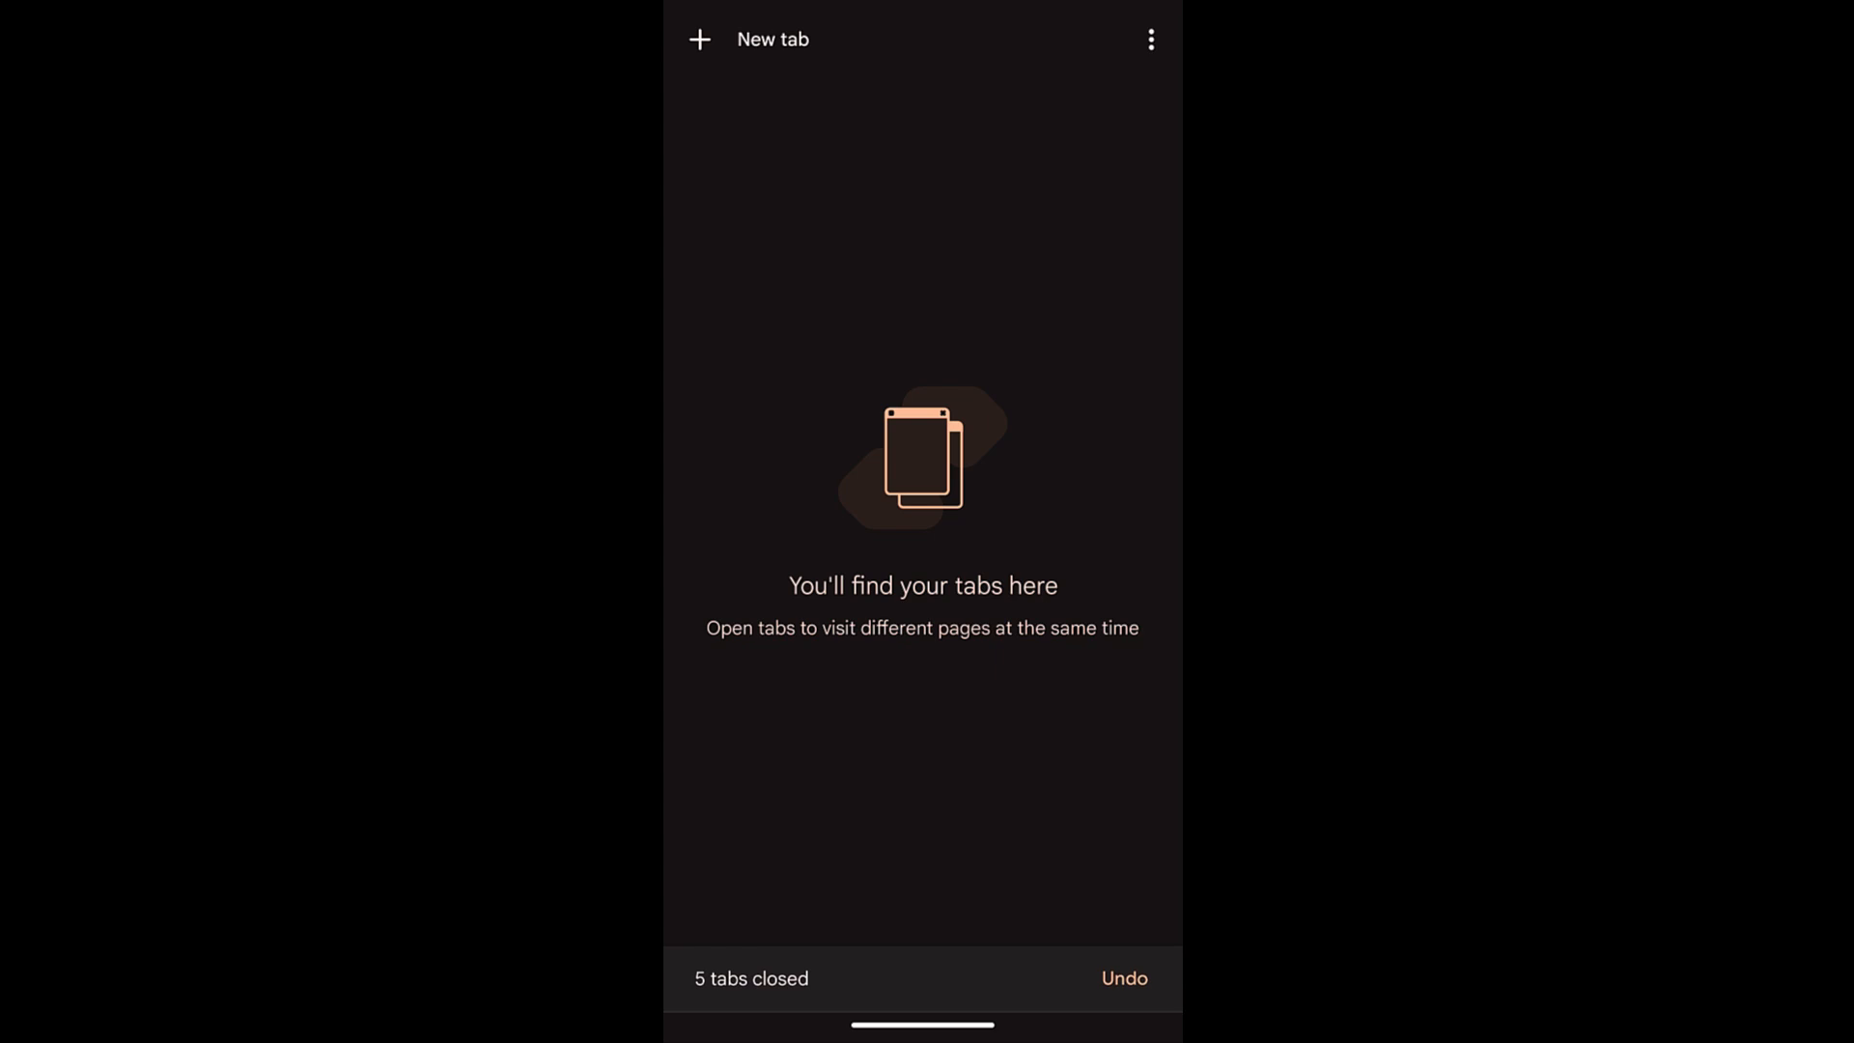